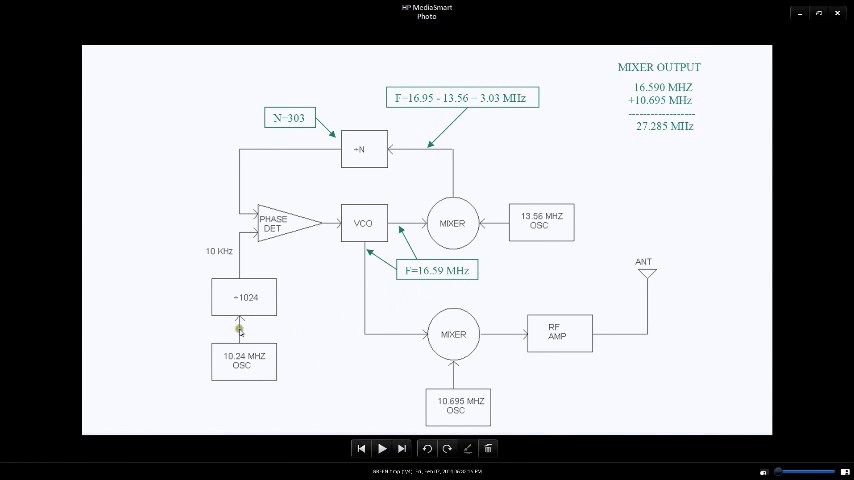
pyautogui.moveTo(252, 380)
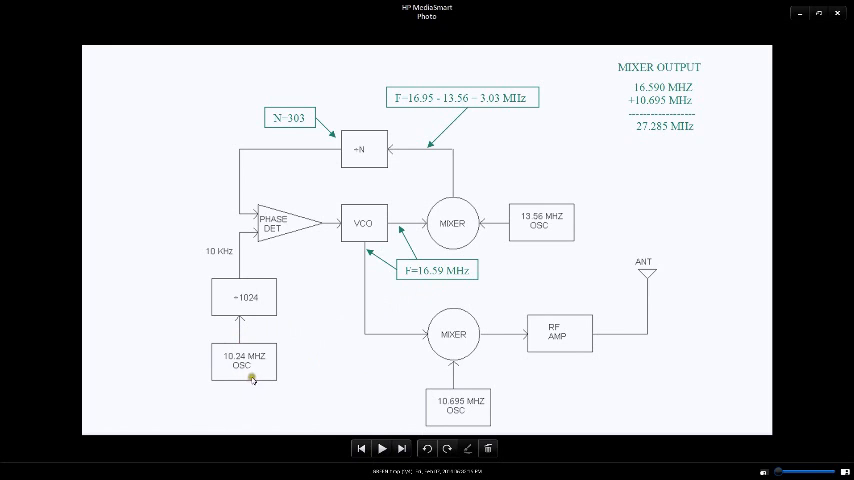
pyautogui.moveTo(292, 375)
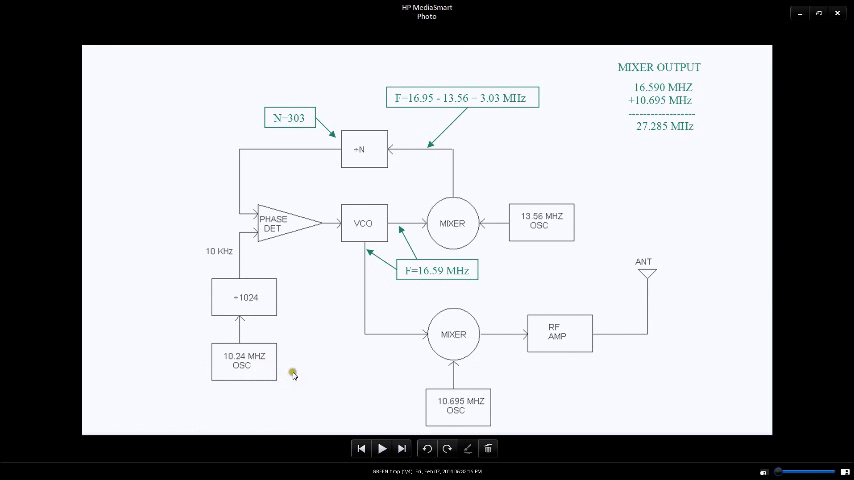
pyautogui.moveTo(233, 247)
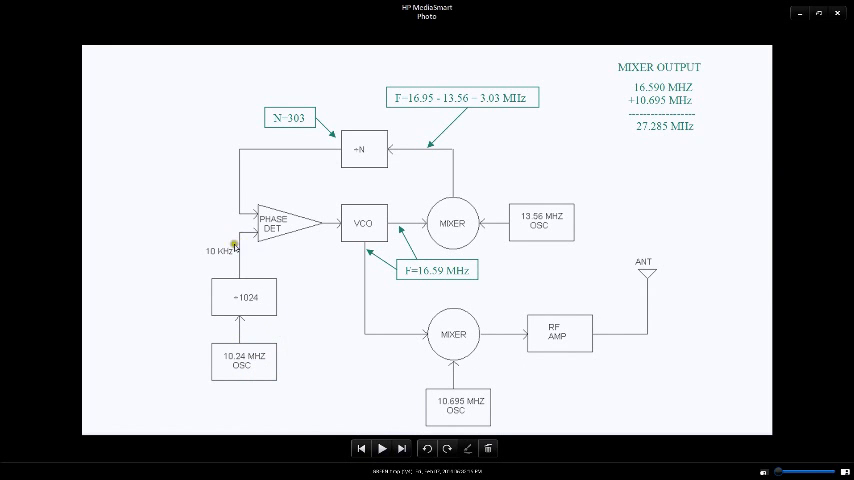
pyautogui.moveTo(232, 255)
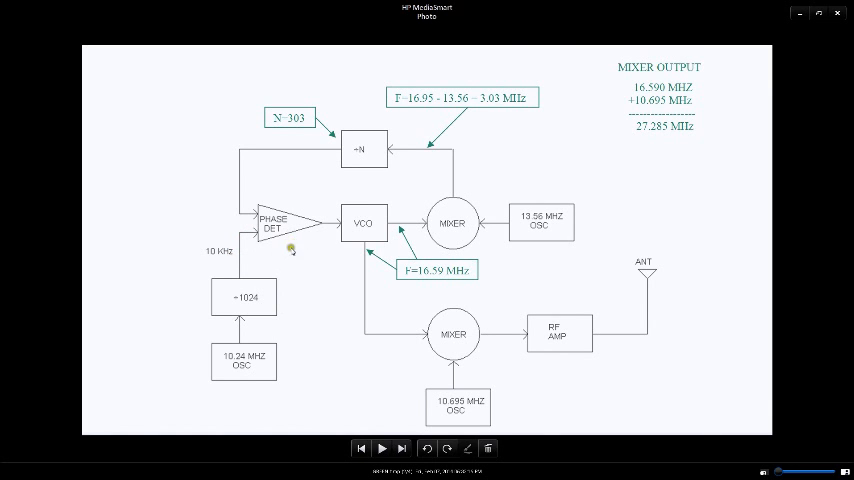
pyautogui.moveTo(308, 240)
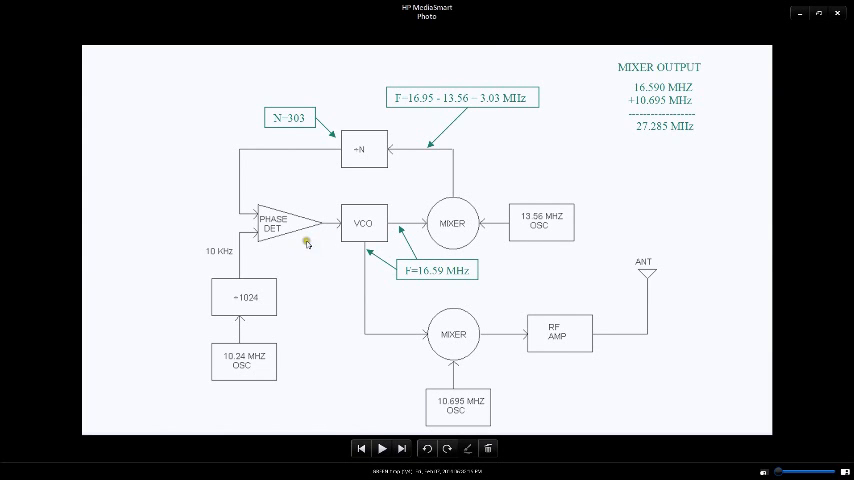
pyautogui.moveTo(316, 174)
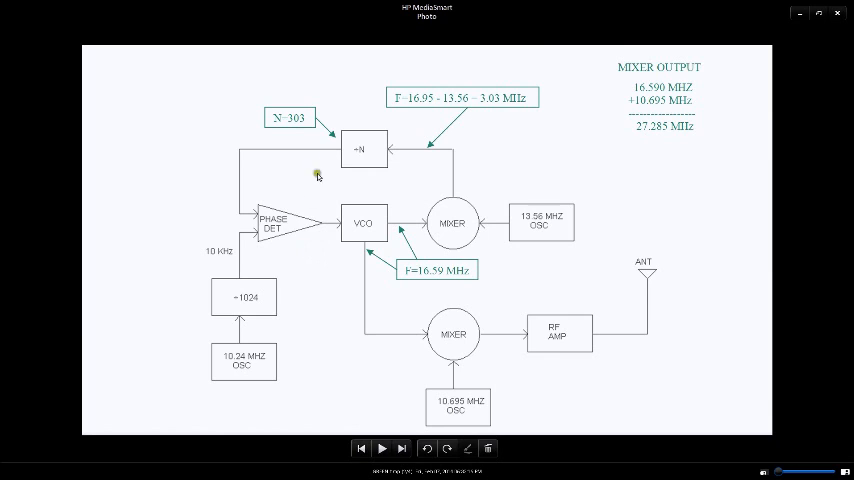
pyautogui.moveTo(308, 135)
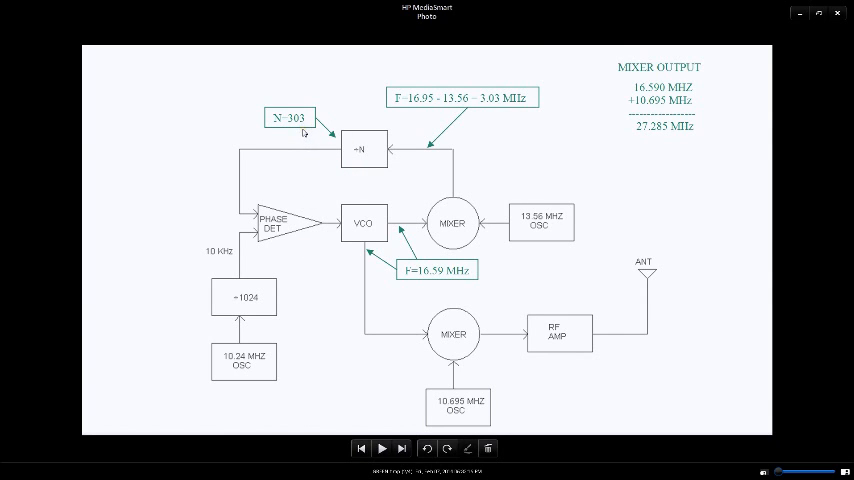
pyautogui.moveTo(306, 133)
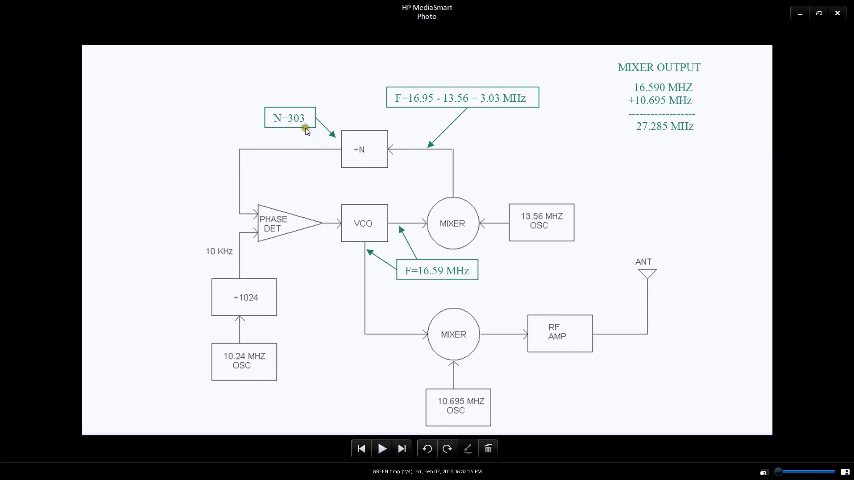
pyautogui.moveTo(438, 233)
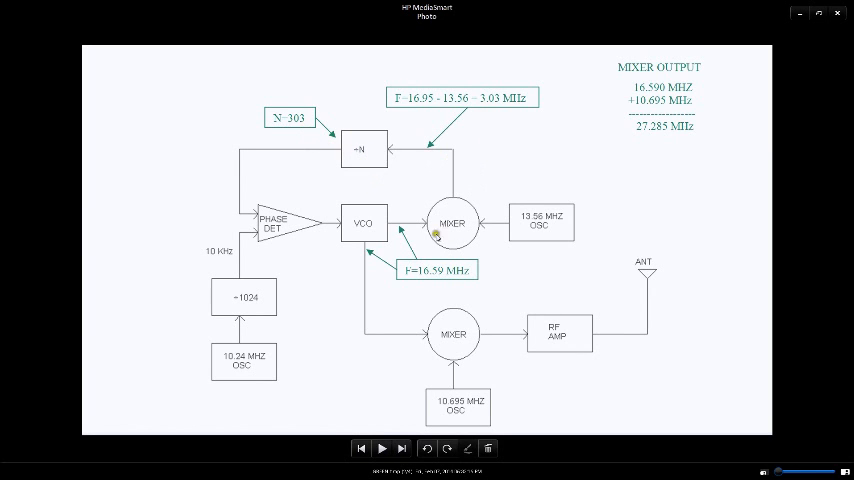
pyautogui.moveTo(411, 279)
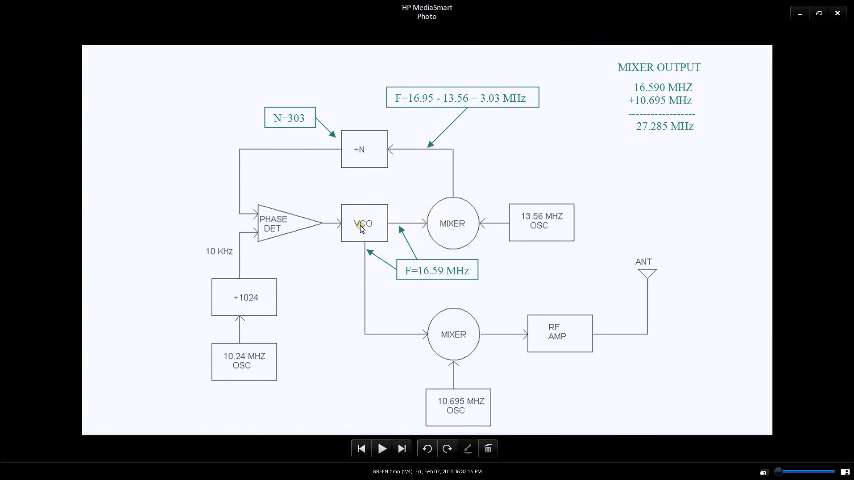
pyautogui.moveTo(440, 334)
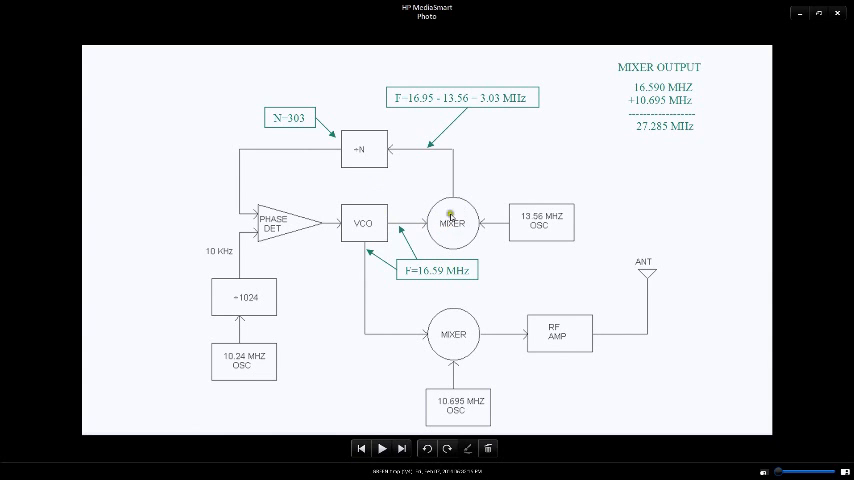
pyautogui.moveTo(530, 228)
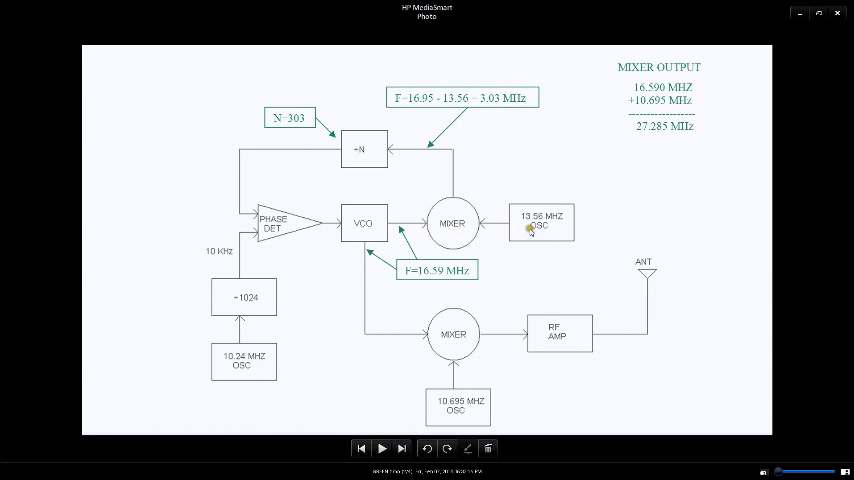
pyautogui.moveTo(470, 181)
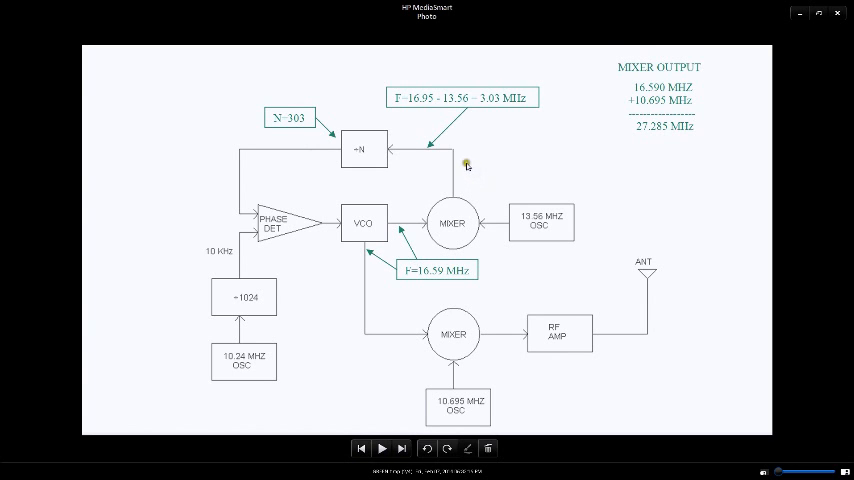
pyautogui.moveTo(474, 138)
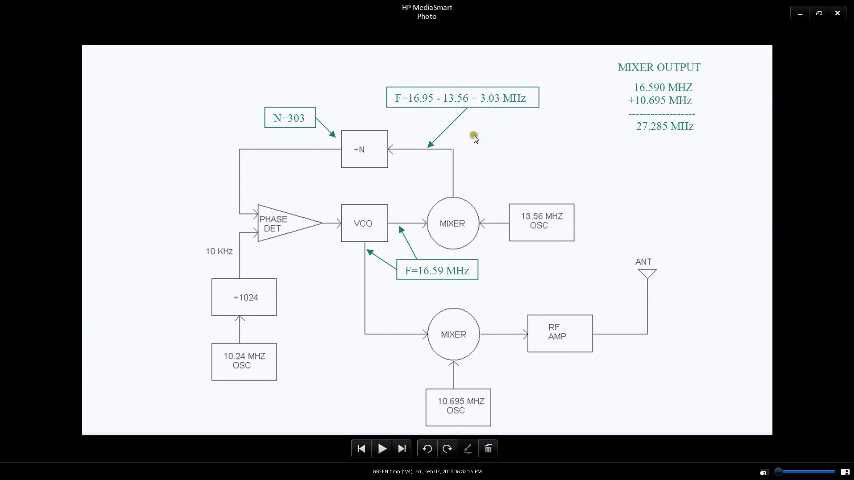
pyautogui.moveTo(295, 172)
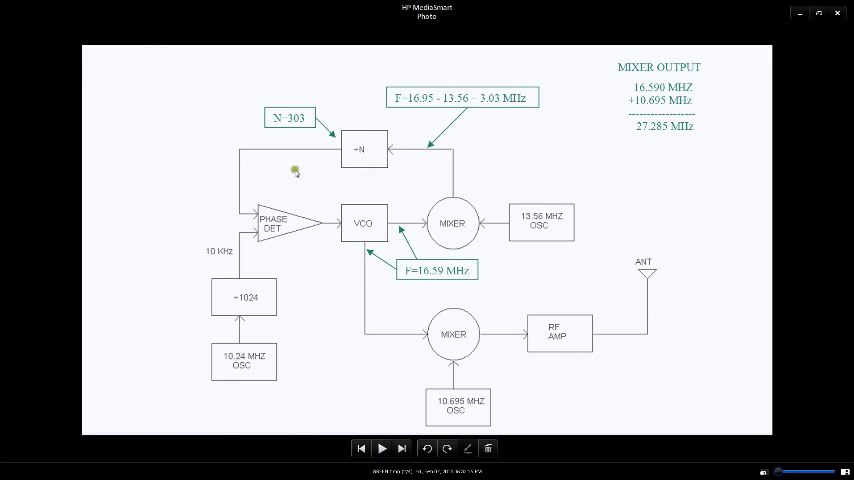
pyautogui.moveTo(290, 259)
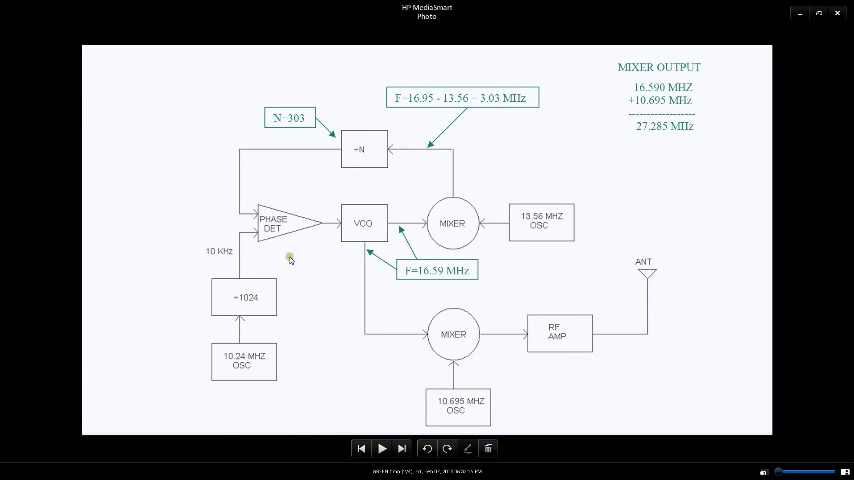
pyautogui.moveTo(281, 260)
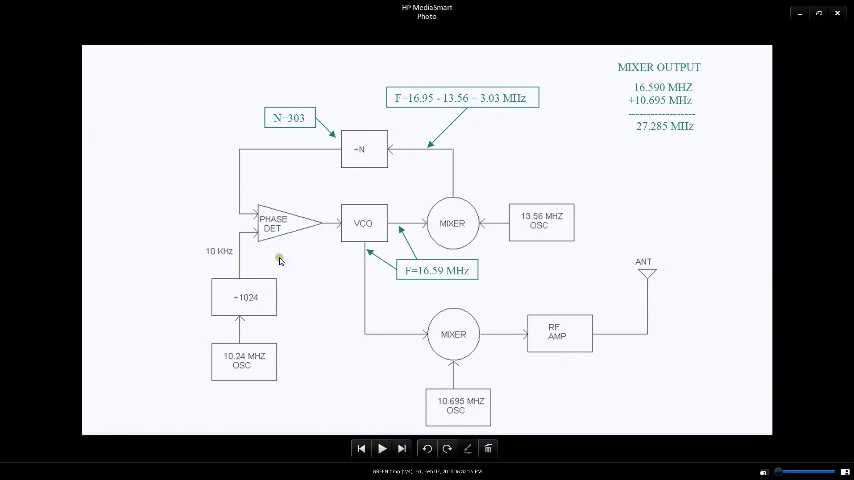
pyautogui.moveTo(294, 256)
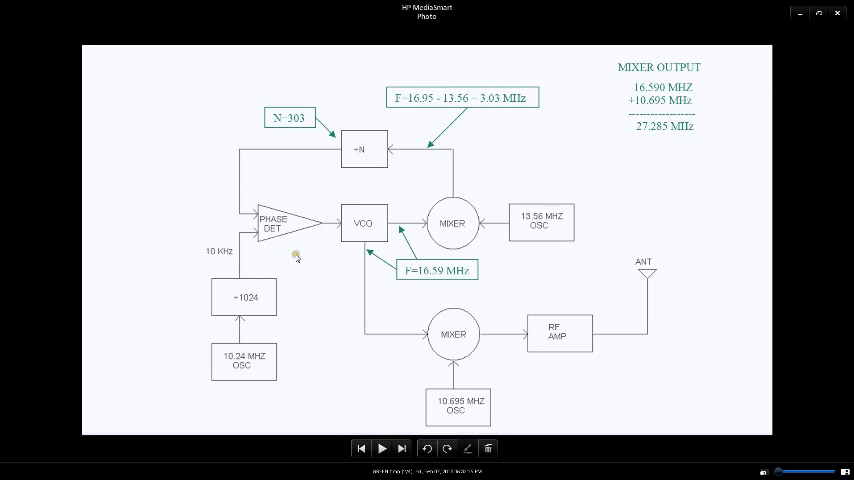
pyautogui.moveTo(240, 224)
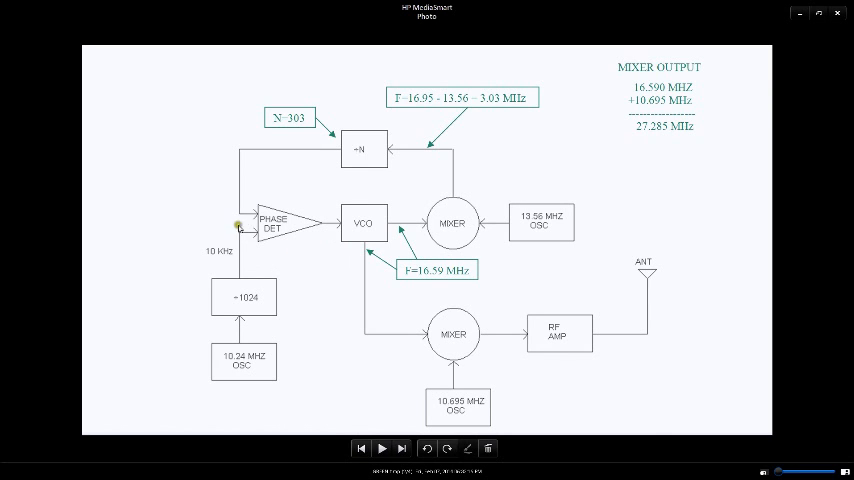
pyautogui.moveTo(410, 285)
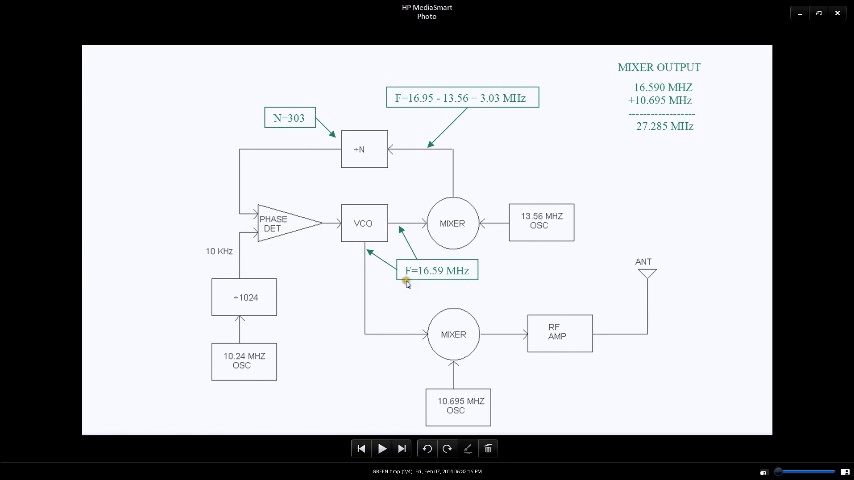
pyautogui.moveTo(400, 333)
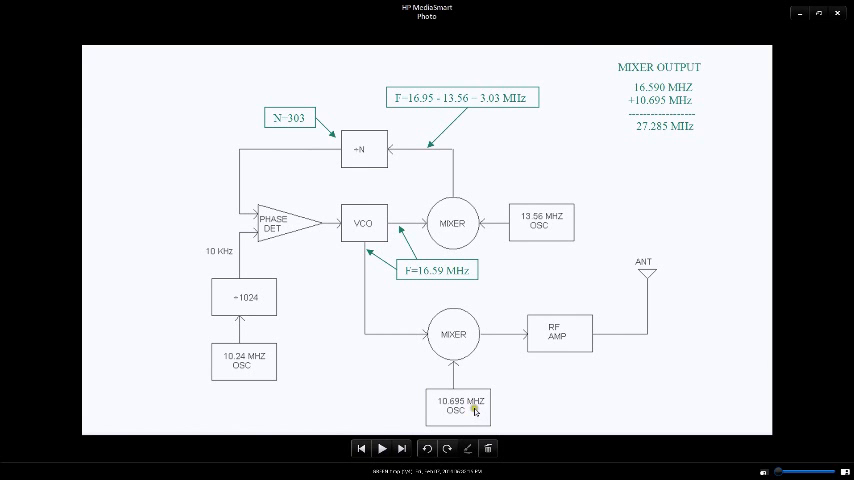
pyautogui.moveTo(543, 347)
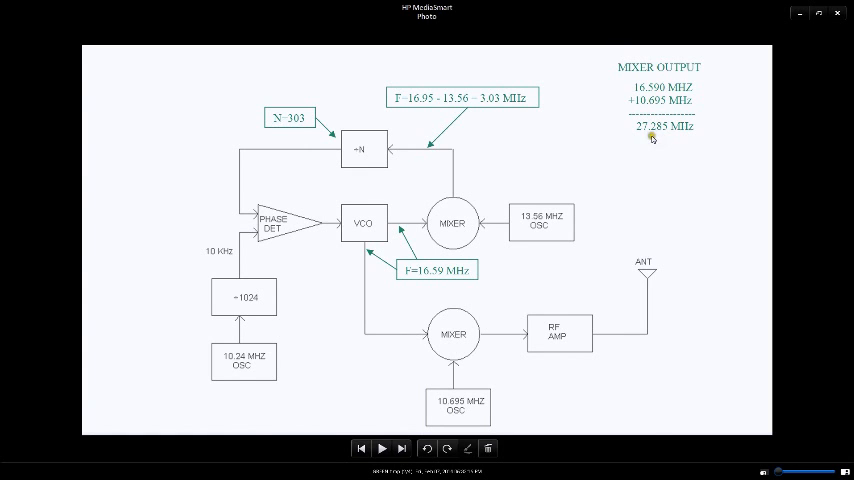
pyautogui.moveTo(650, 158)
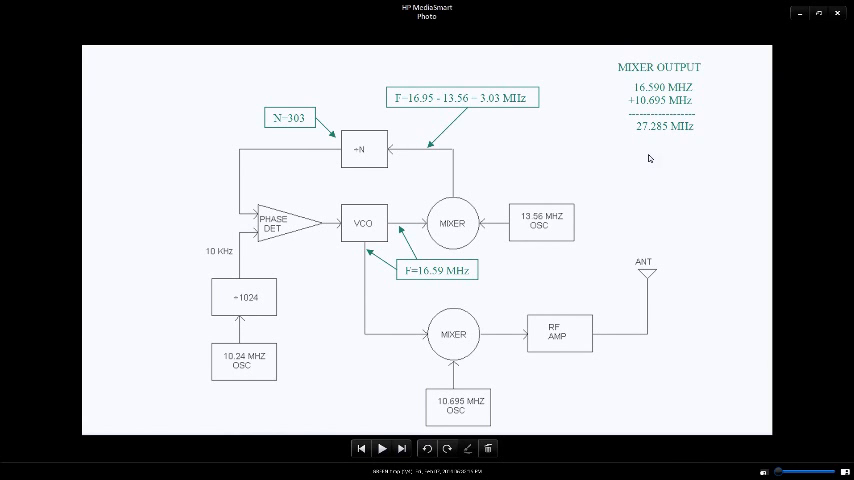
pyautogui.moveTo(648, 160)
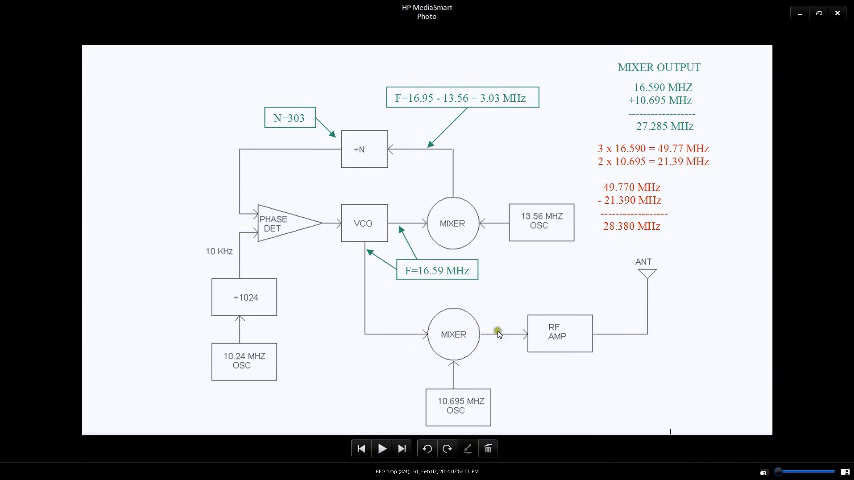
pyautogui.moveTo(458, 357)
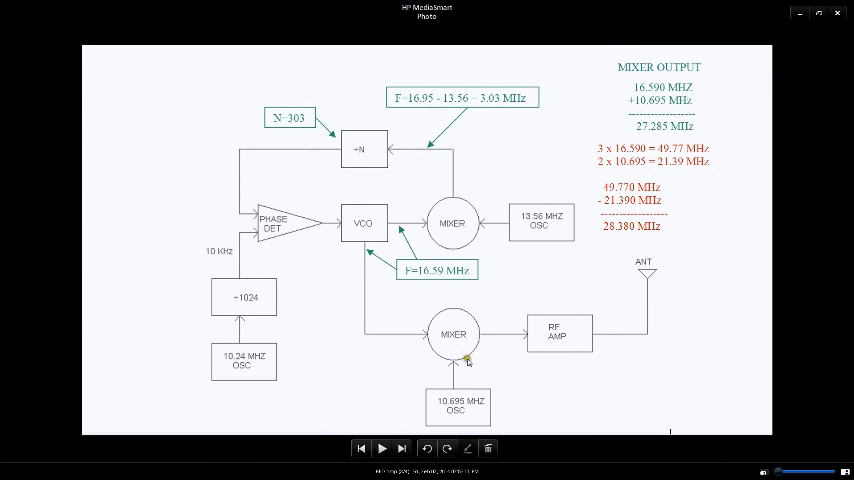
pyautogui.moveTo(555, 166)
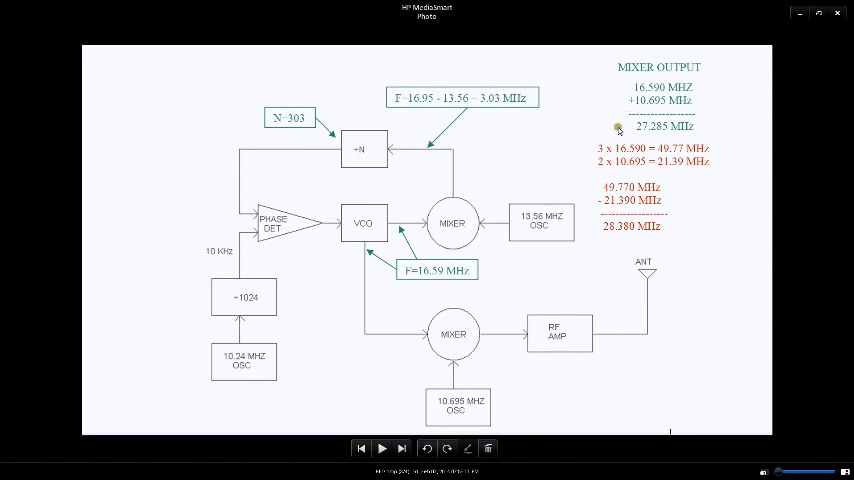
pyautogui.moveTo(665, 92)
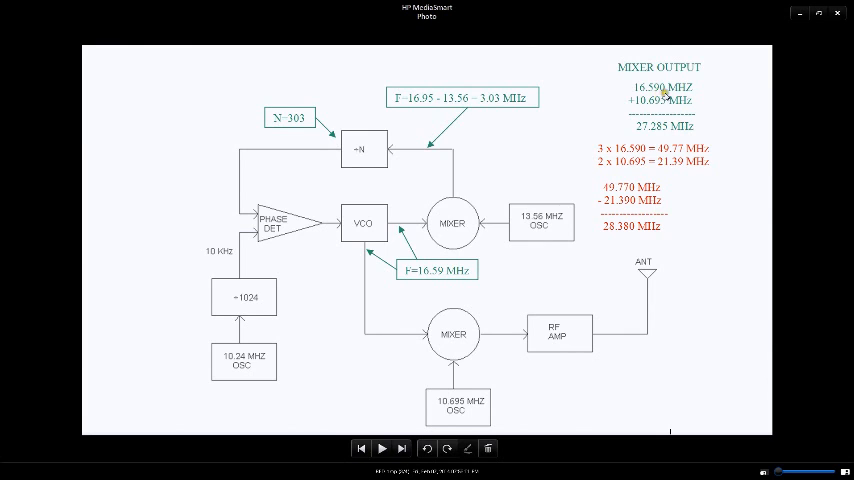
pyautogui.moveTo(455, 370)
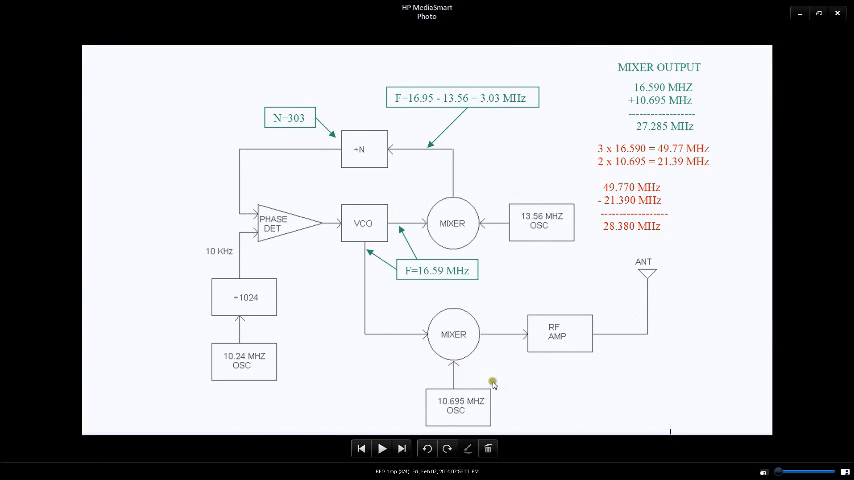
pyautogui.moveTo(494, 380)
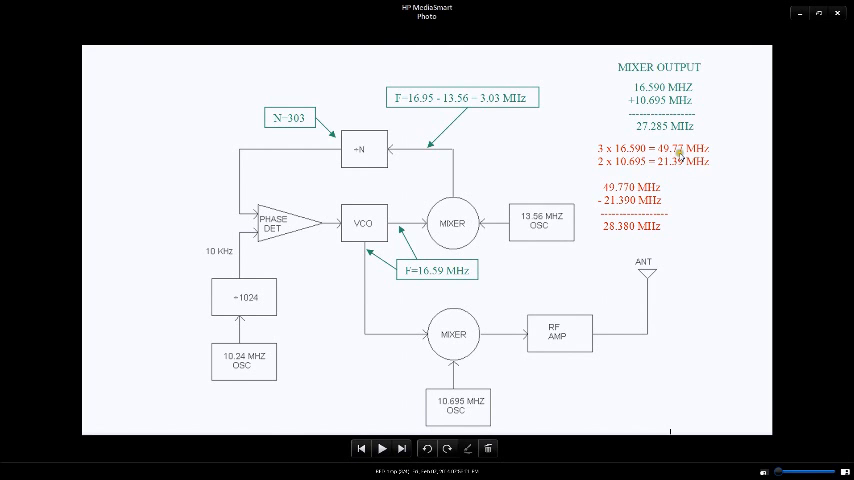
pyautogui.moveTo(650, 335)
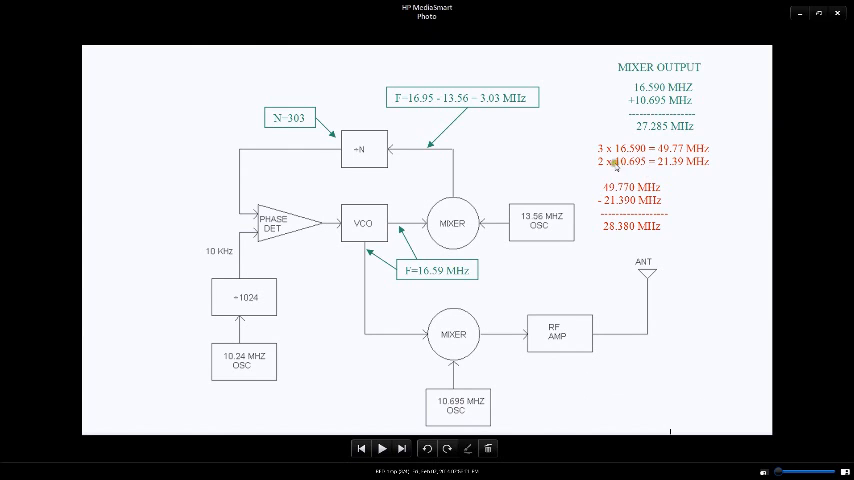
pyautogui.moveTo(632, 170)
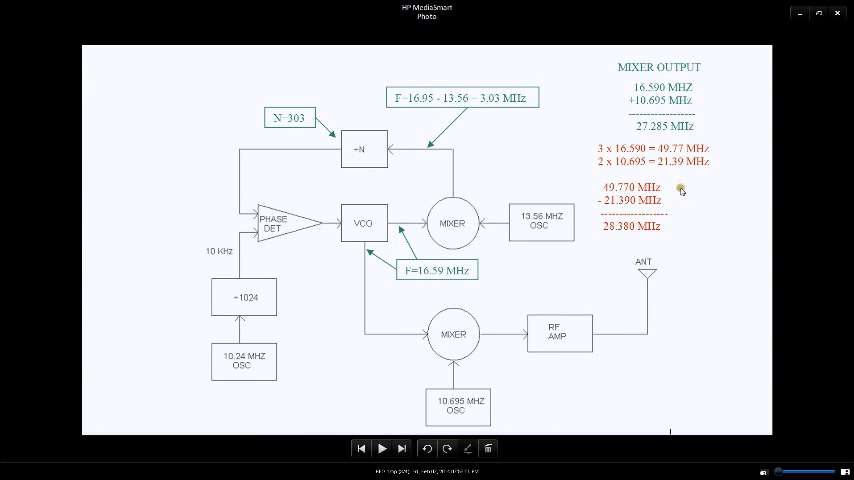
pyautogui.moveTo(680, 192)
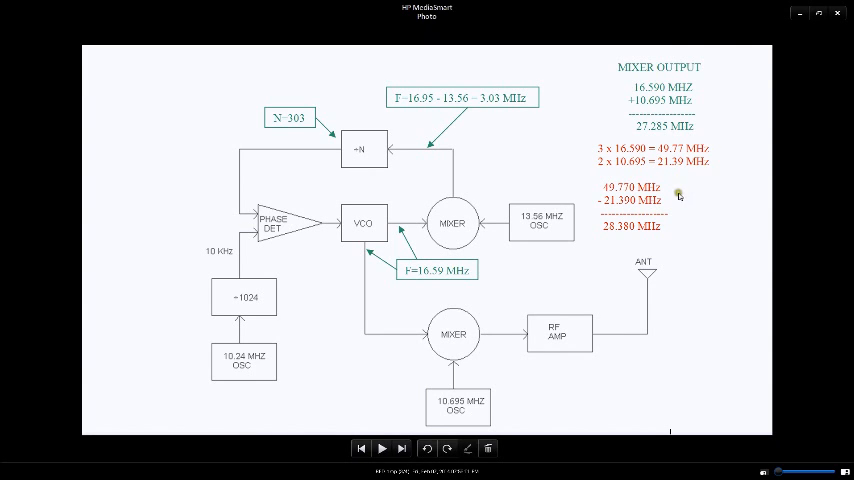
pyautogui.moveTo(655, 210)
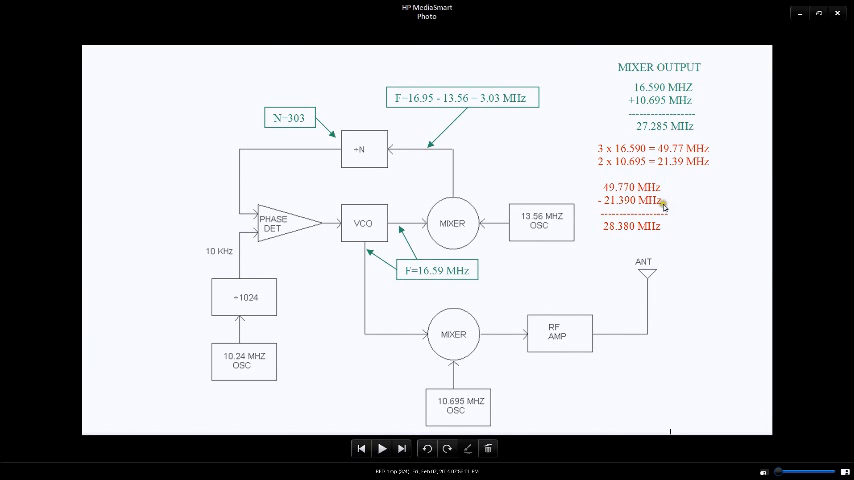
pyautogui.moveTo(611, 237)
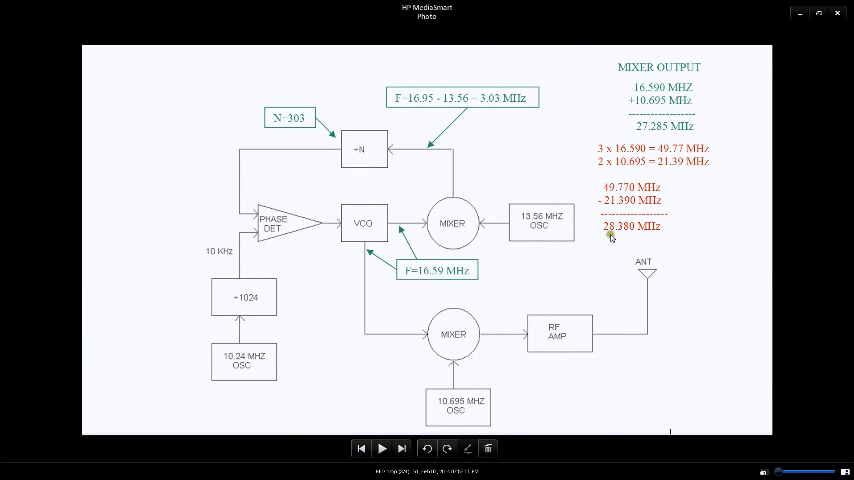
pyautogui.moveTo(612, 236)
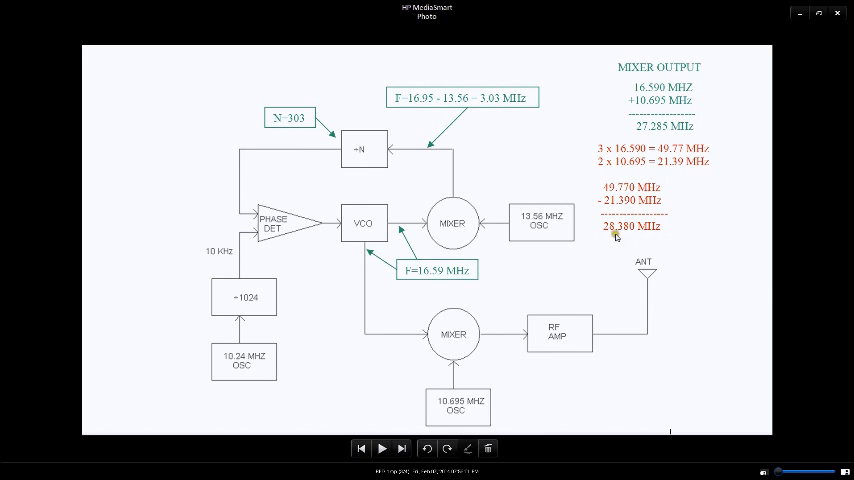
pyautogui.moveTo(635, 237)
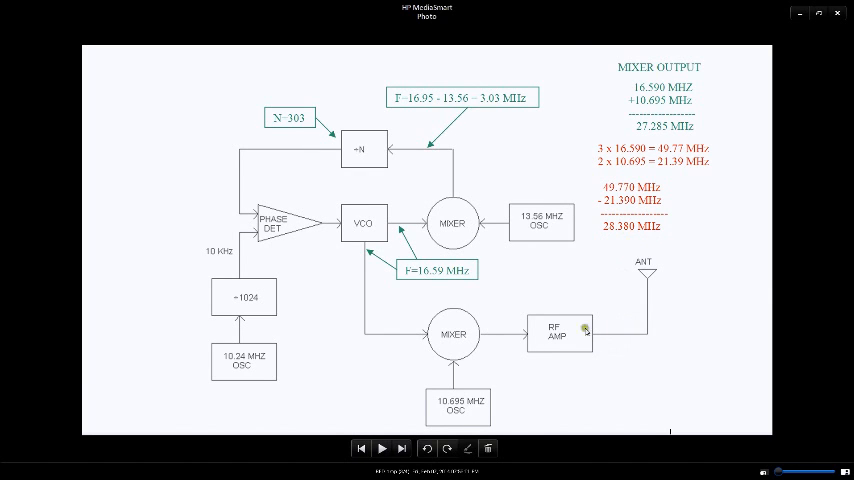
pyautogui.moveTo(560, 364)
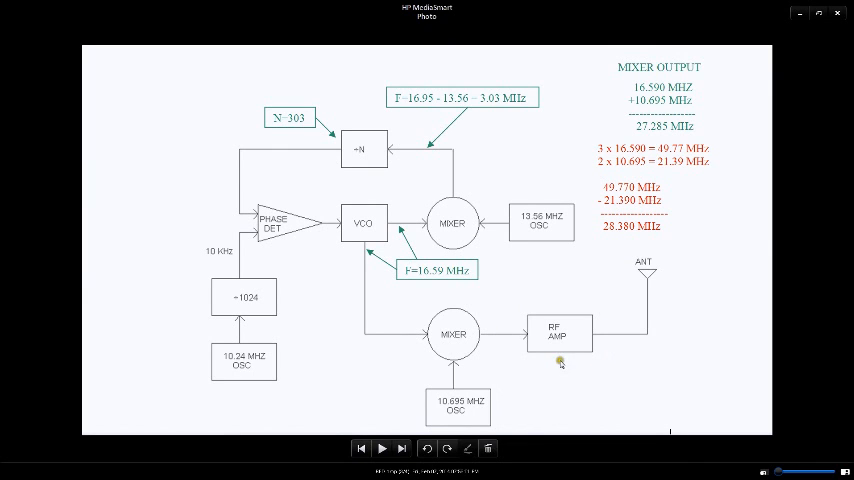
pyautogui.moveTo(600, 357)
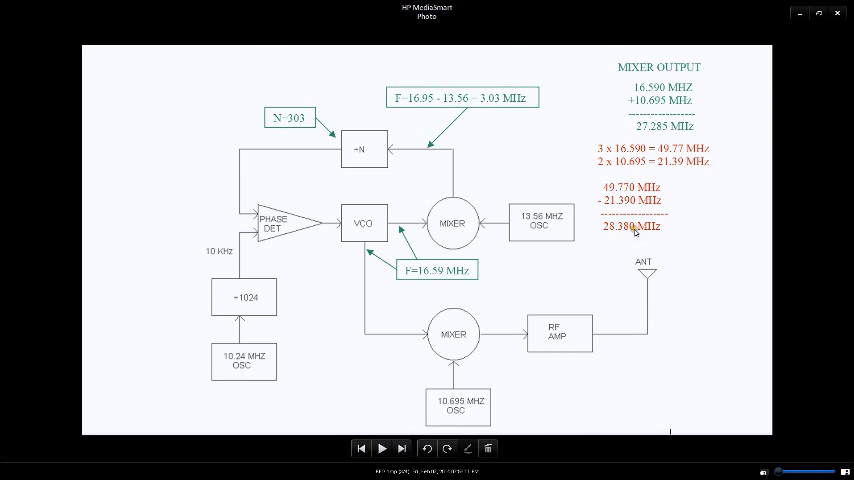
pyautogui.moveTo(619, 293)
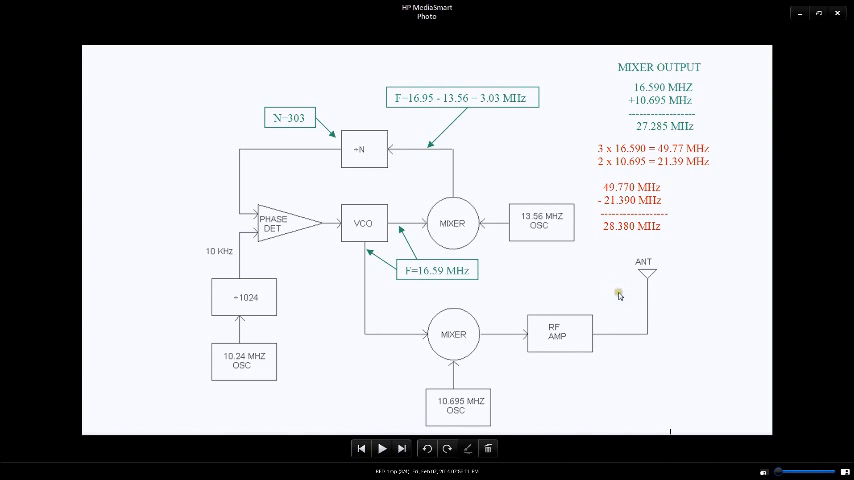
pyautogui.moveTo(500, 350)
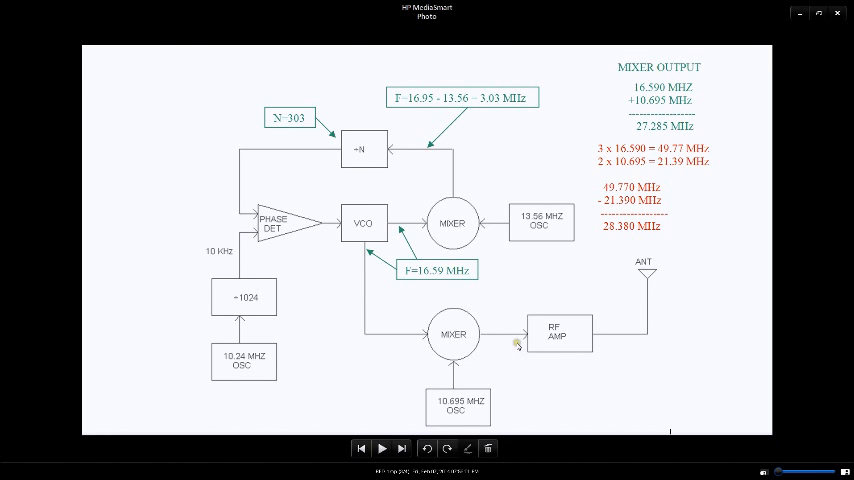
pyautogui.moveTo(512, 343)
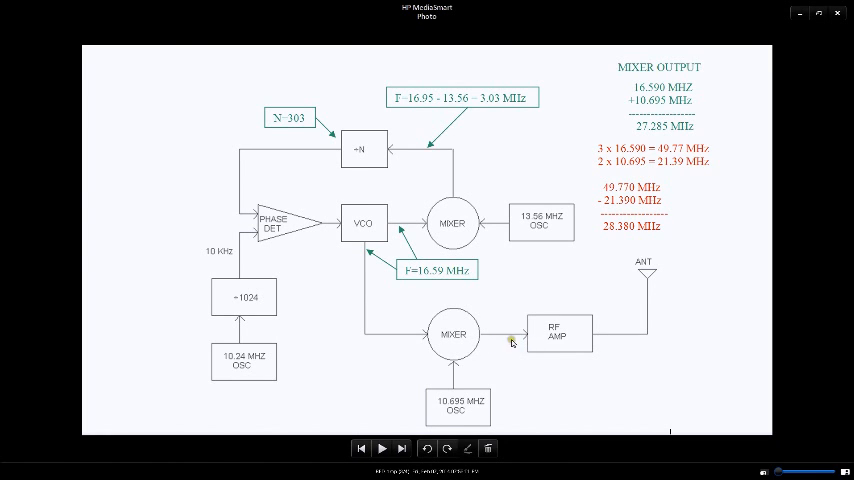
pyautogui.moveTo(557, 347)
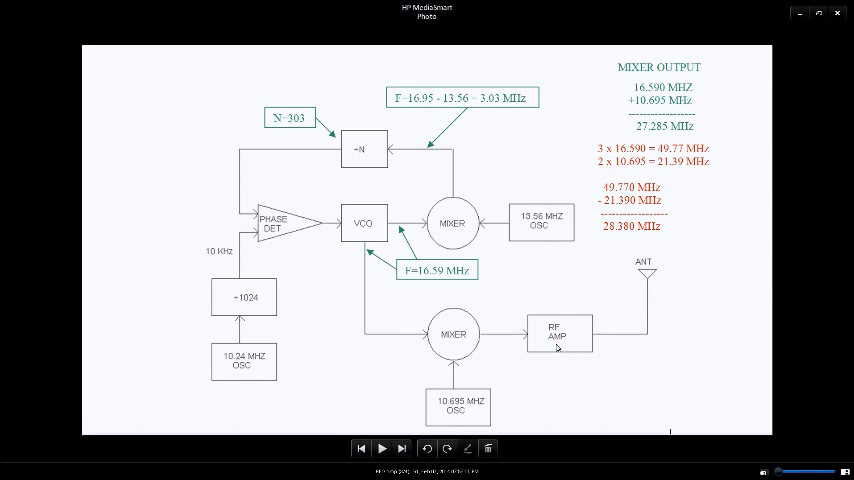
pyautogui.moveTo(649, 296)
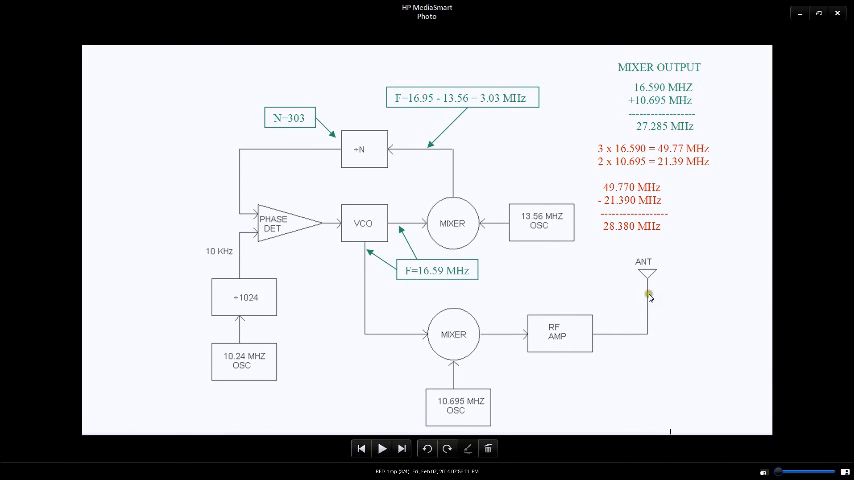
pyautogui.moveTo(618, 278)
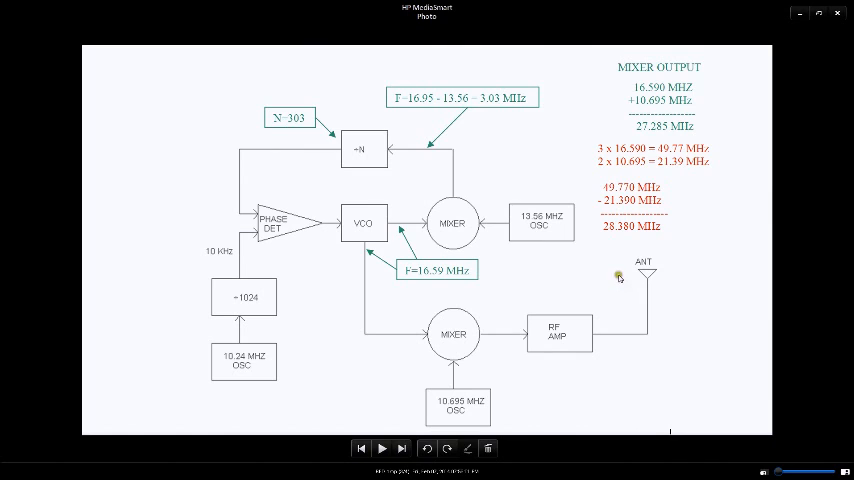
pyautogui.moveTo(528, 370)
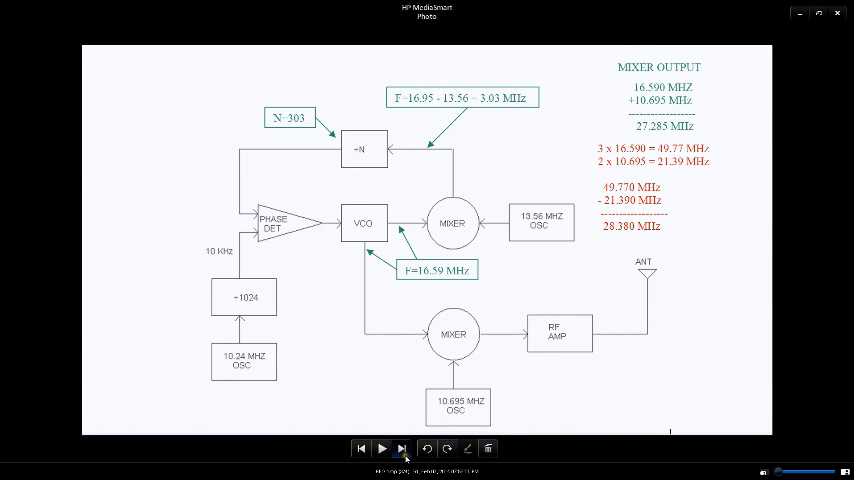
# - Advance to the frequency table photo listing fundamental frequencies 27.155–27.725 with VCO and spur values
pyautogui.click(405, 448)
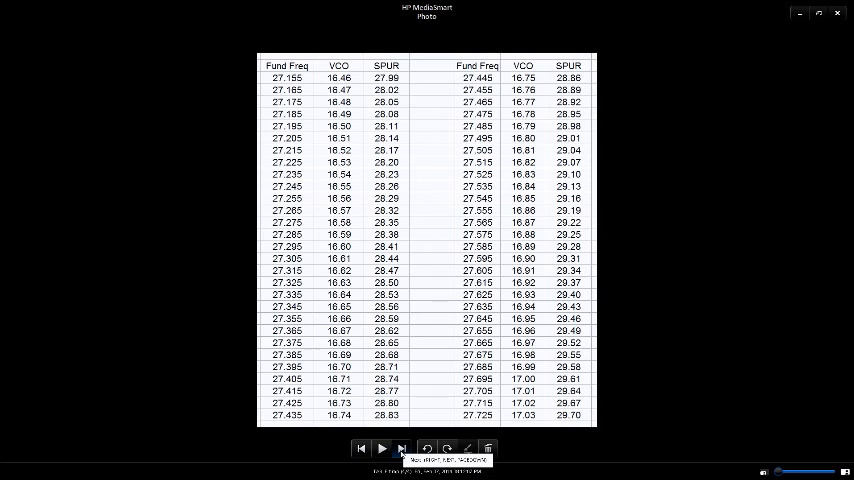
pyautogui.moveTo(678, 390)
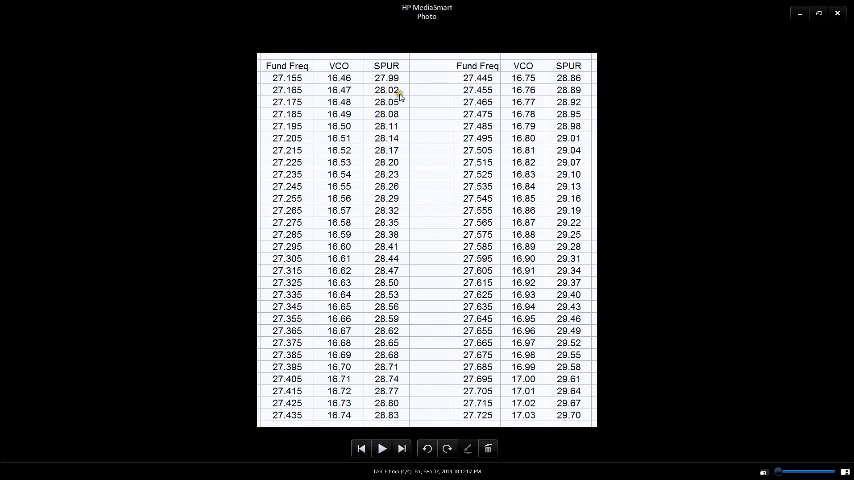
pyautogui.moveTo(375, 317)
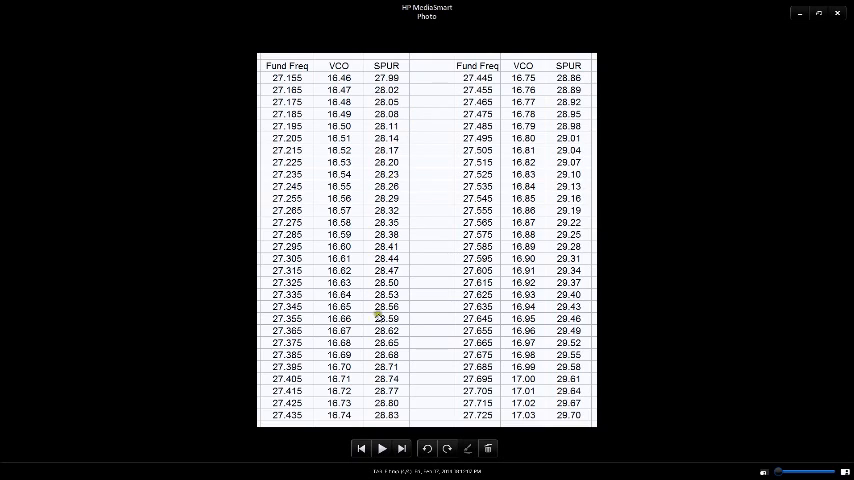
pyautogui.moveTo(500, 88)
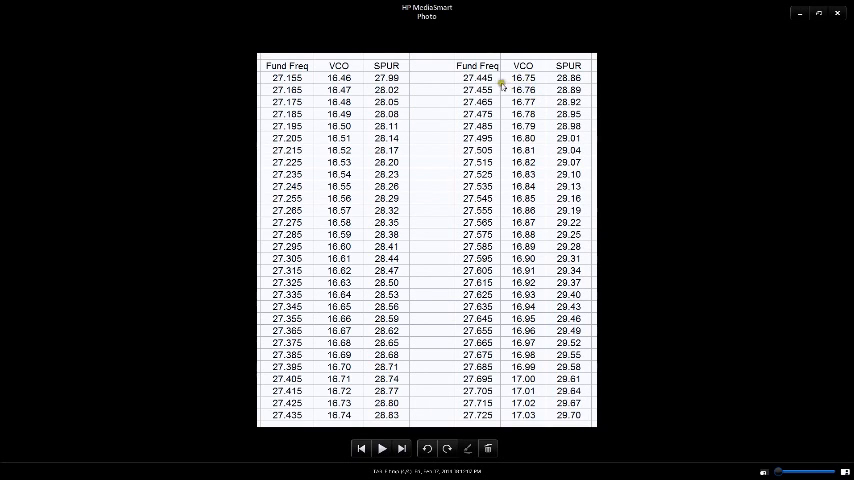
pyautogui.moveTo(330, 232)
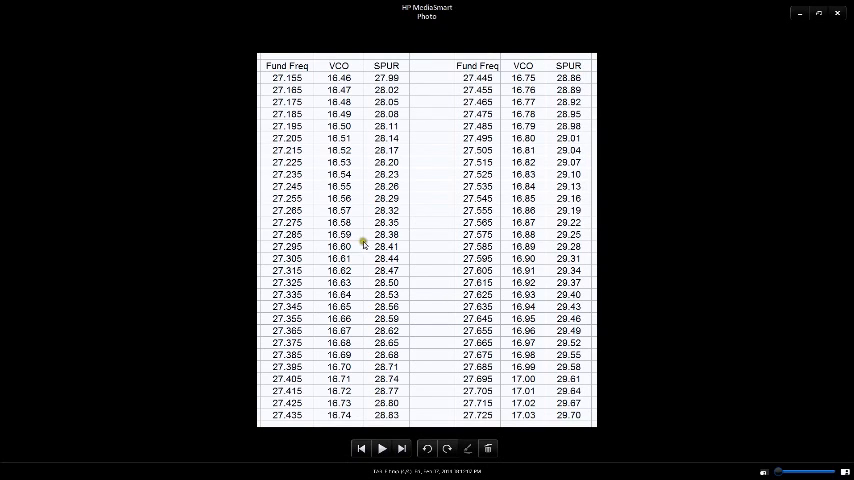
pyautogui.moveTo(388, 240)
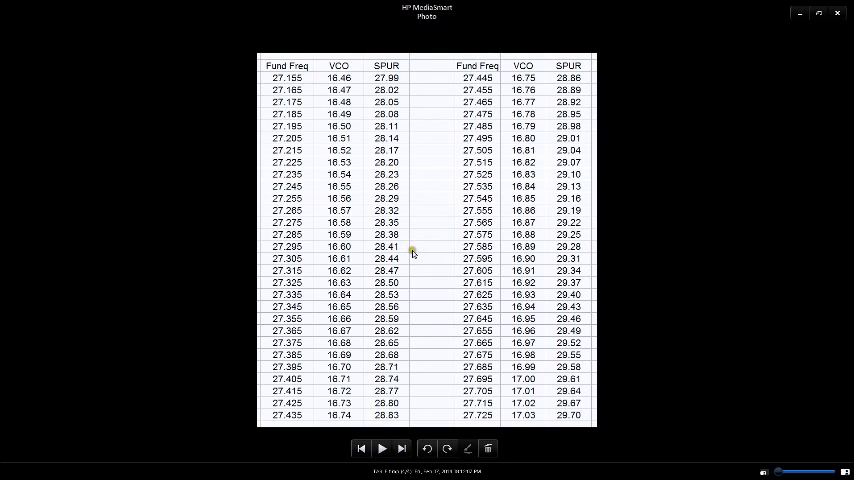
pyautogui.moveTo(543, 143)
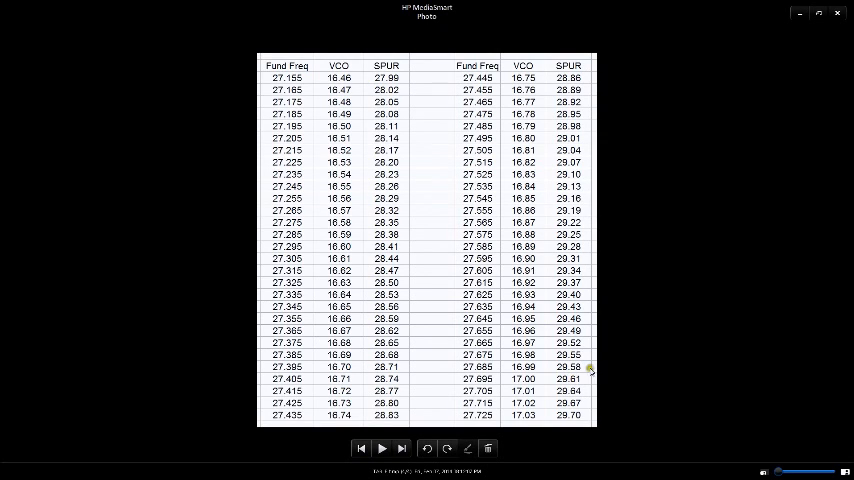
pyautogui.moveTo(753, 215)
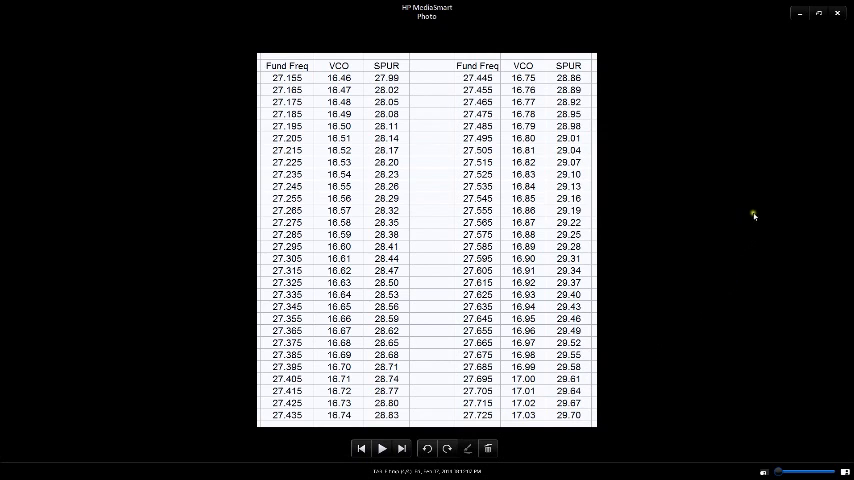